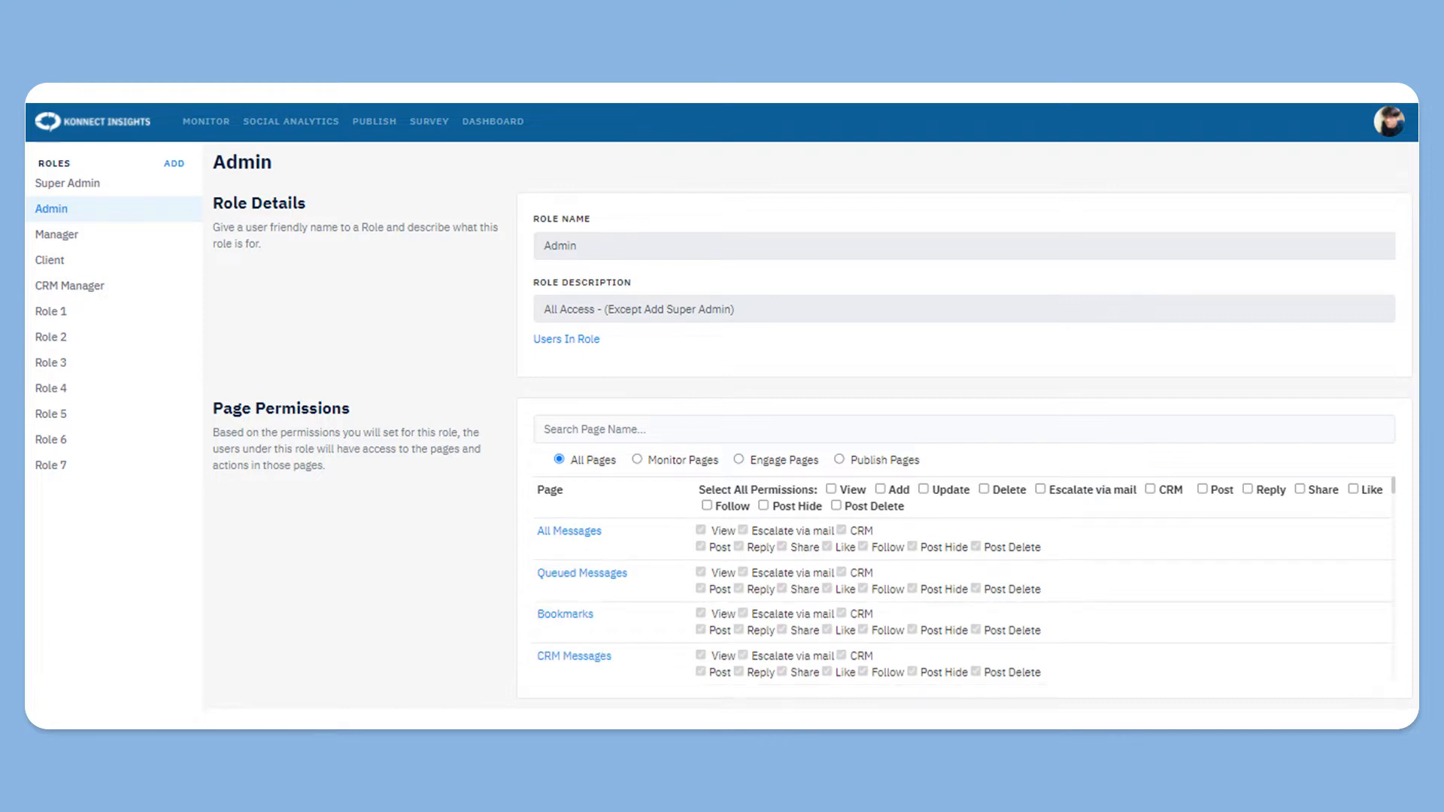
- Navigate from the Admin role page to the Settings area
click(558, 459)
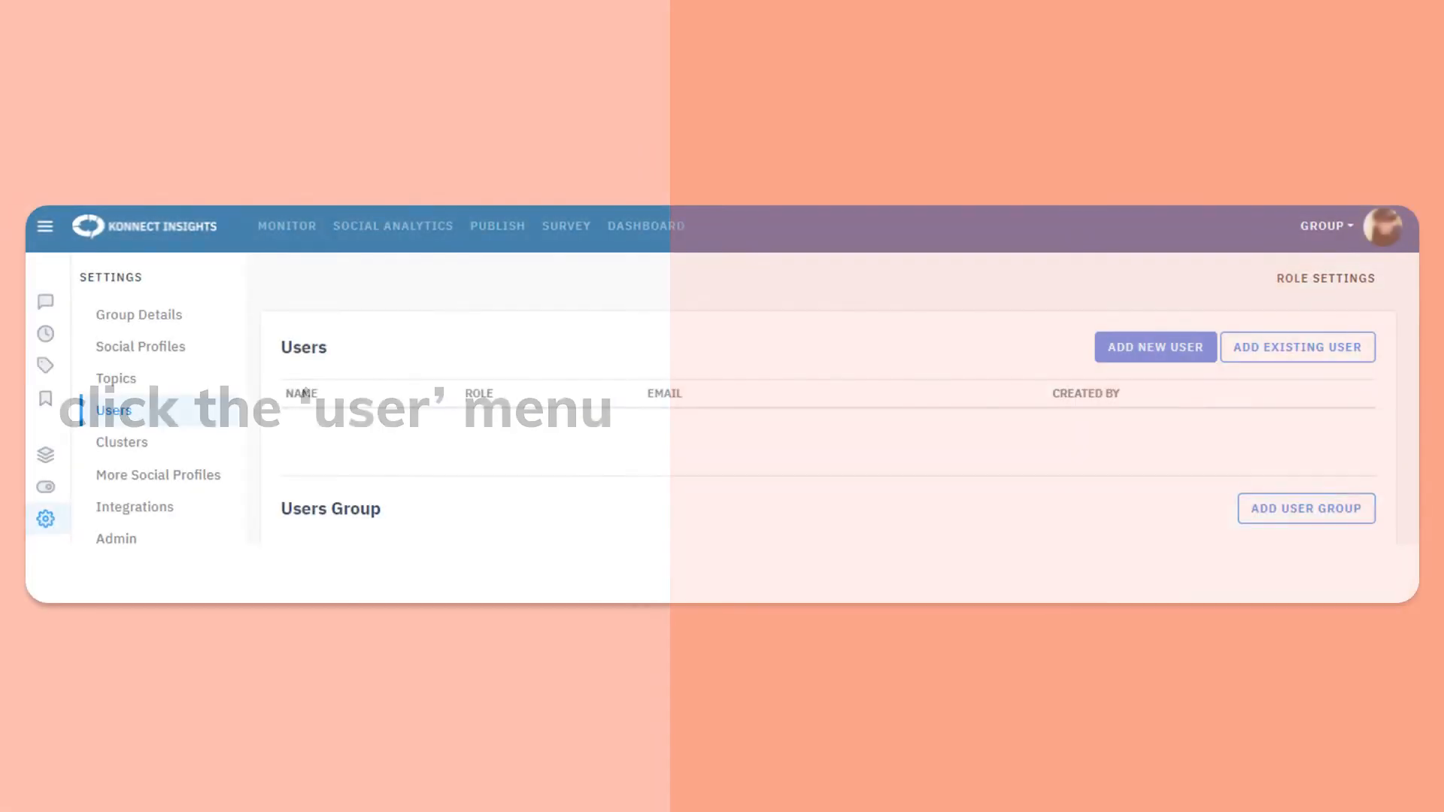
- Bring up the Users list and start the Add New User form
click(112, 409)
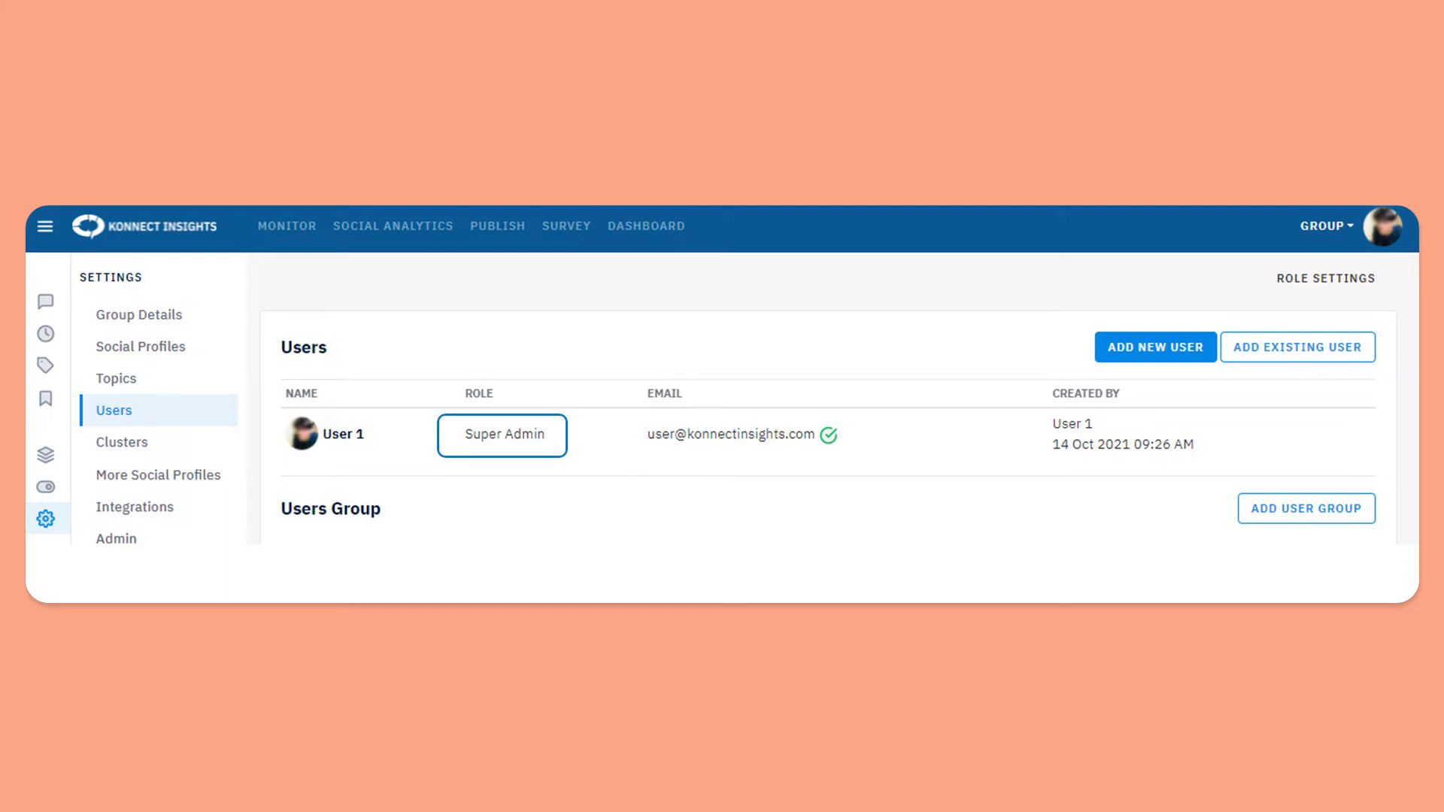
click(1153, 348)
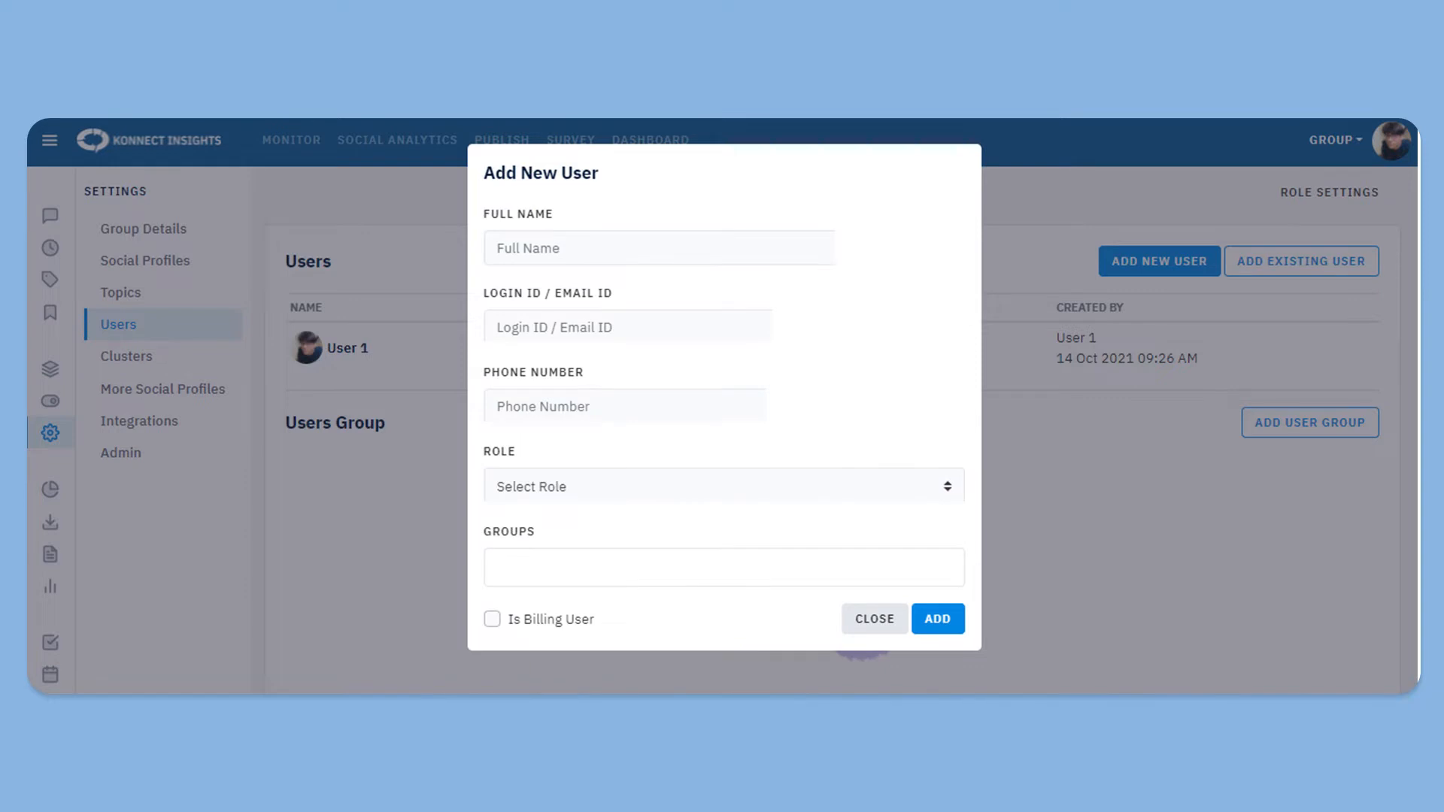
- Fill in User 2's name, login ID, phone, Admin role and Group group, then add the user
click(937, 618)
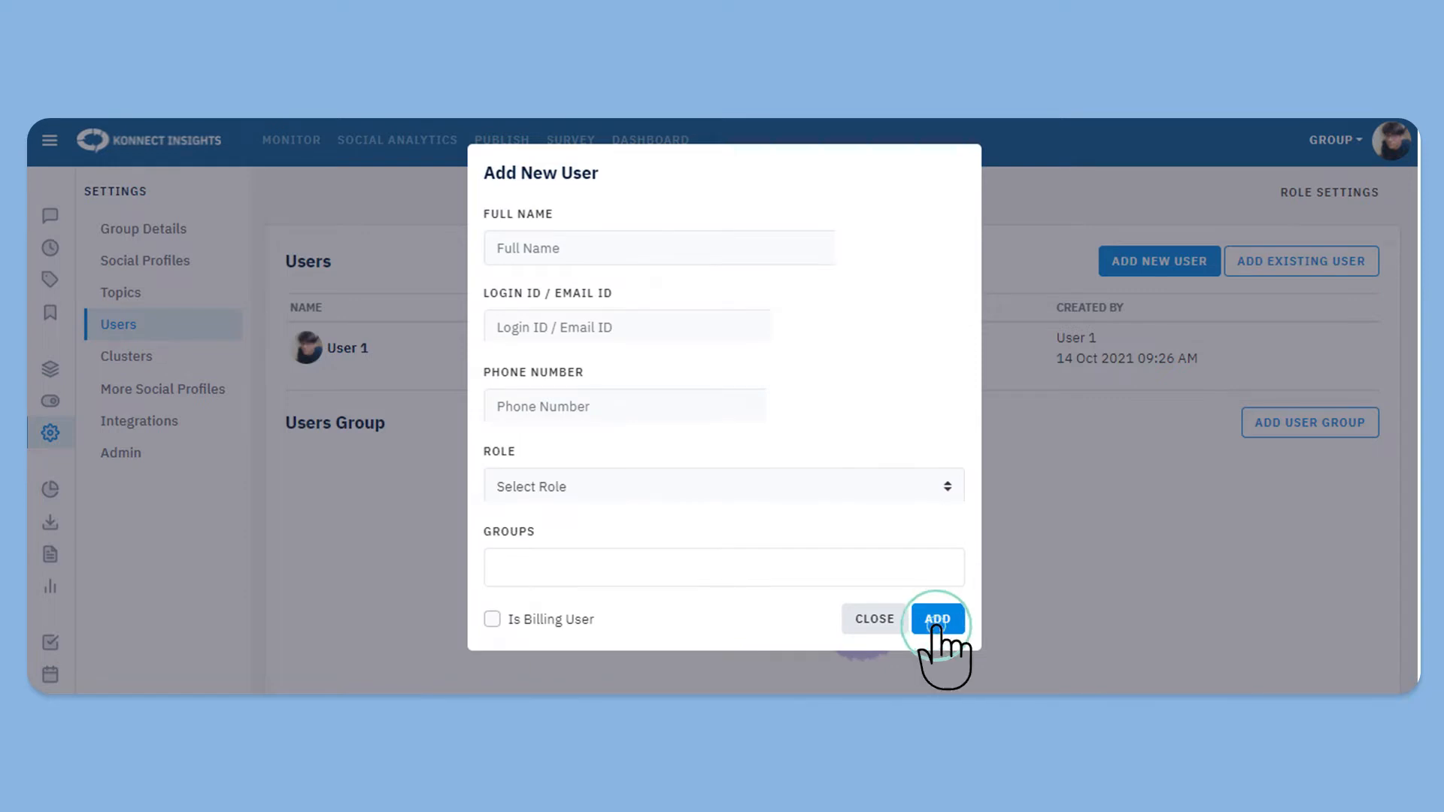
click(937, 619)
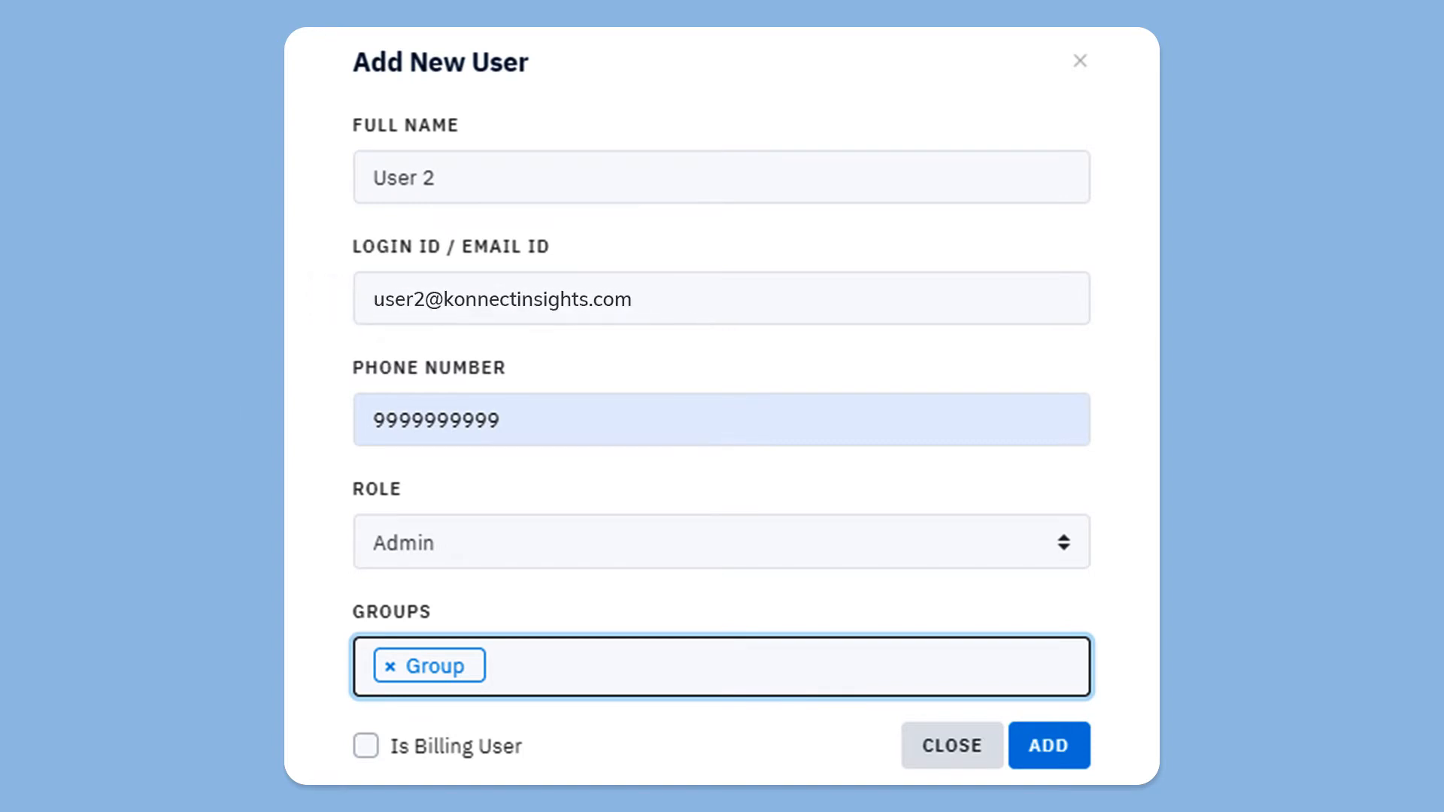
click(950, 744)
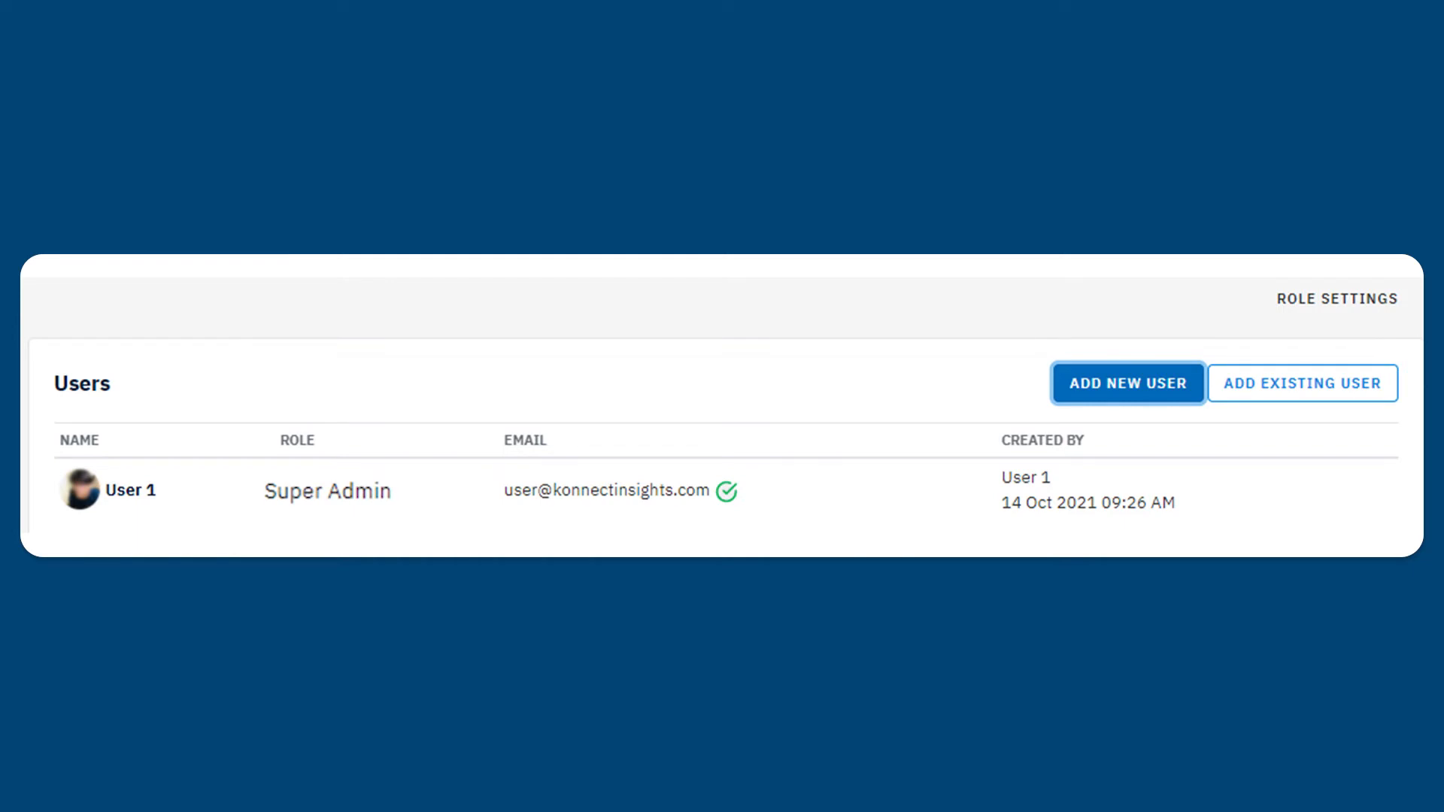
- Go to Role Settings to begin creating the Agent Role
click(1335, 298)
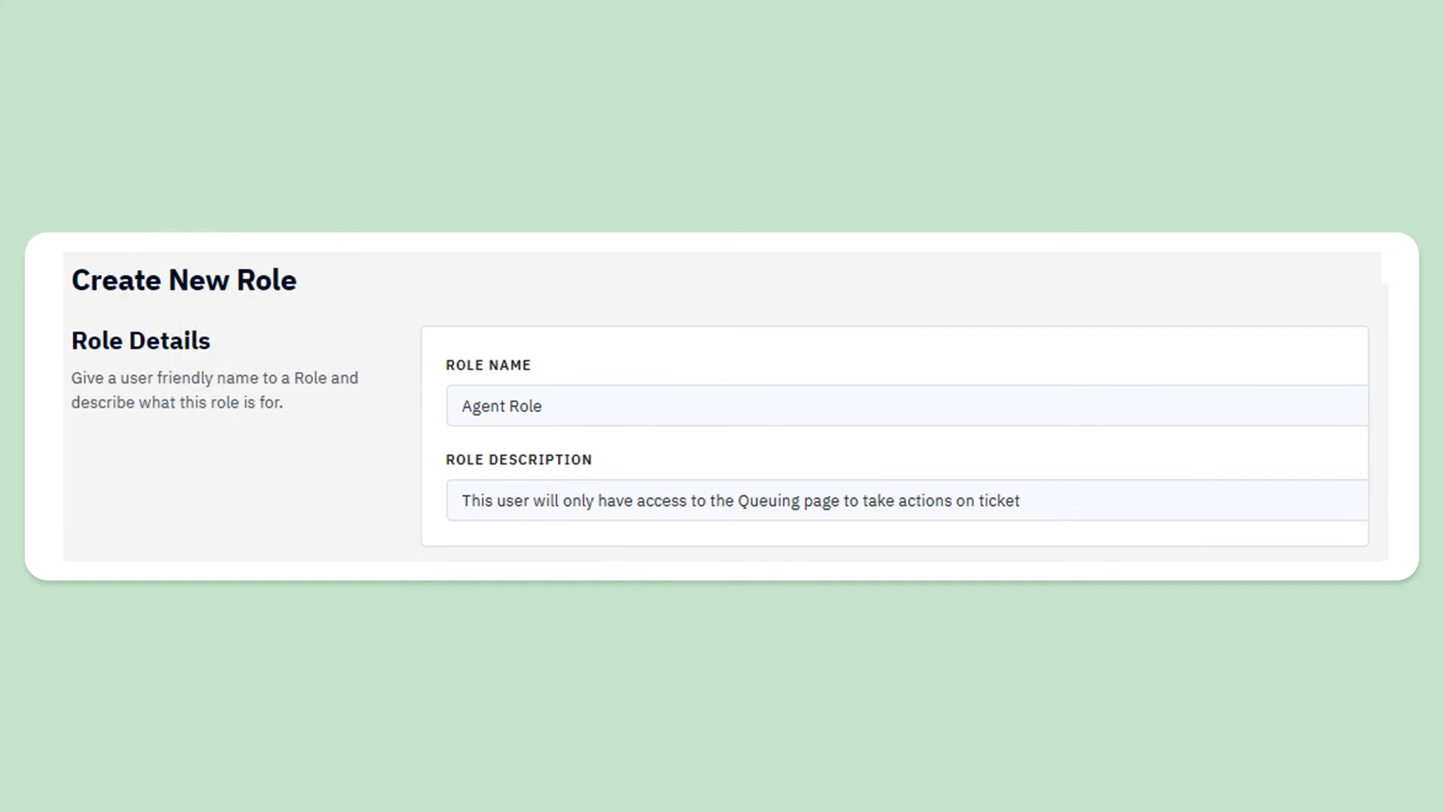
- Name the role Agent Role and describe it as giving access only to the Queuing page for ticket actions
click(500, 406)
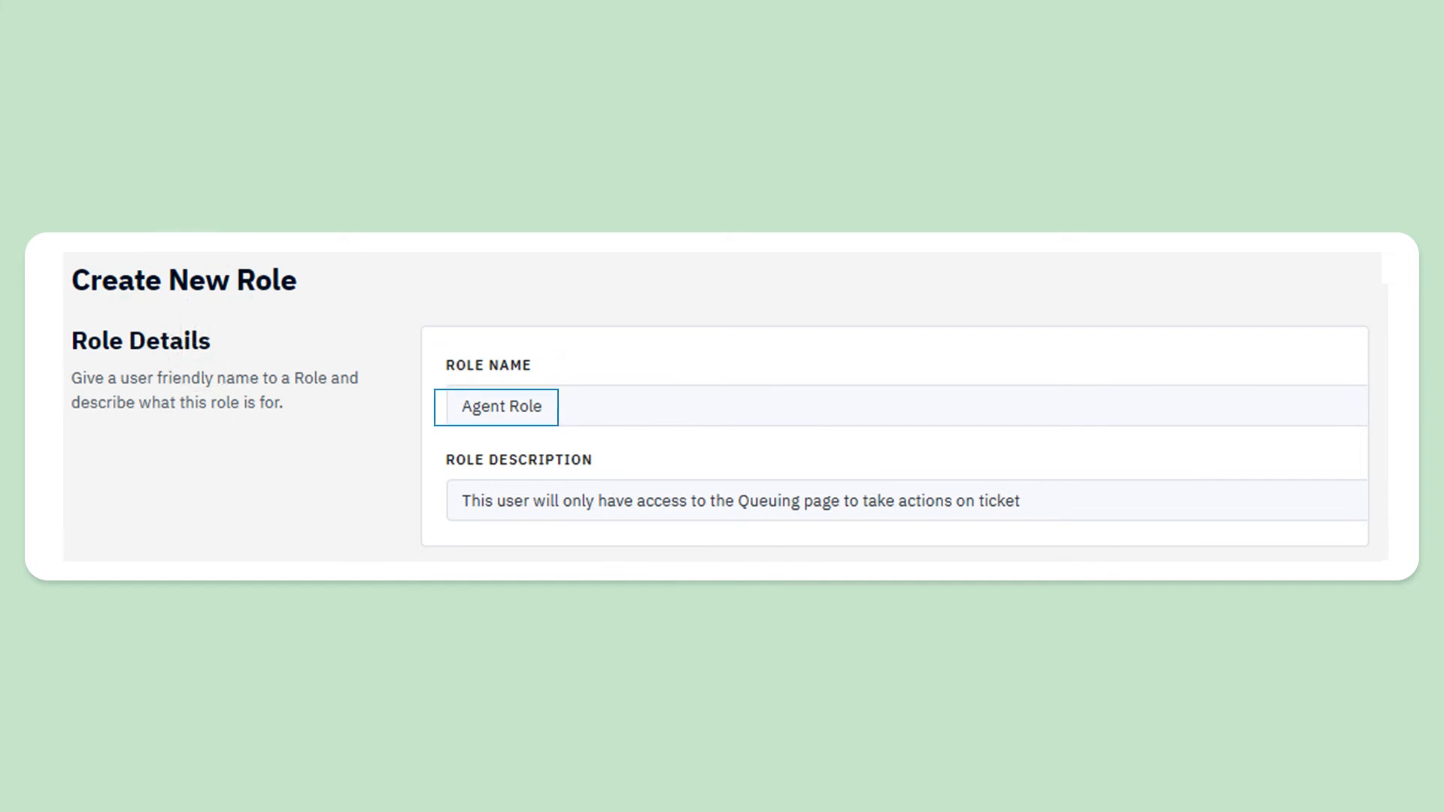
click(737, 500)
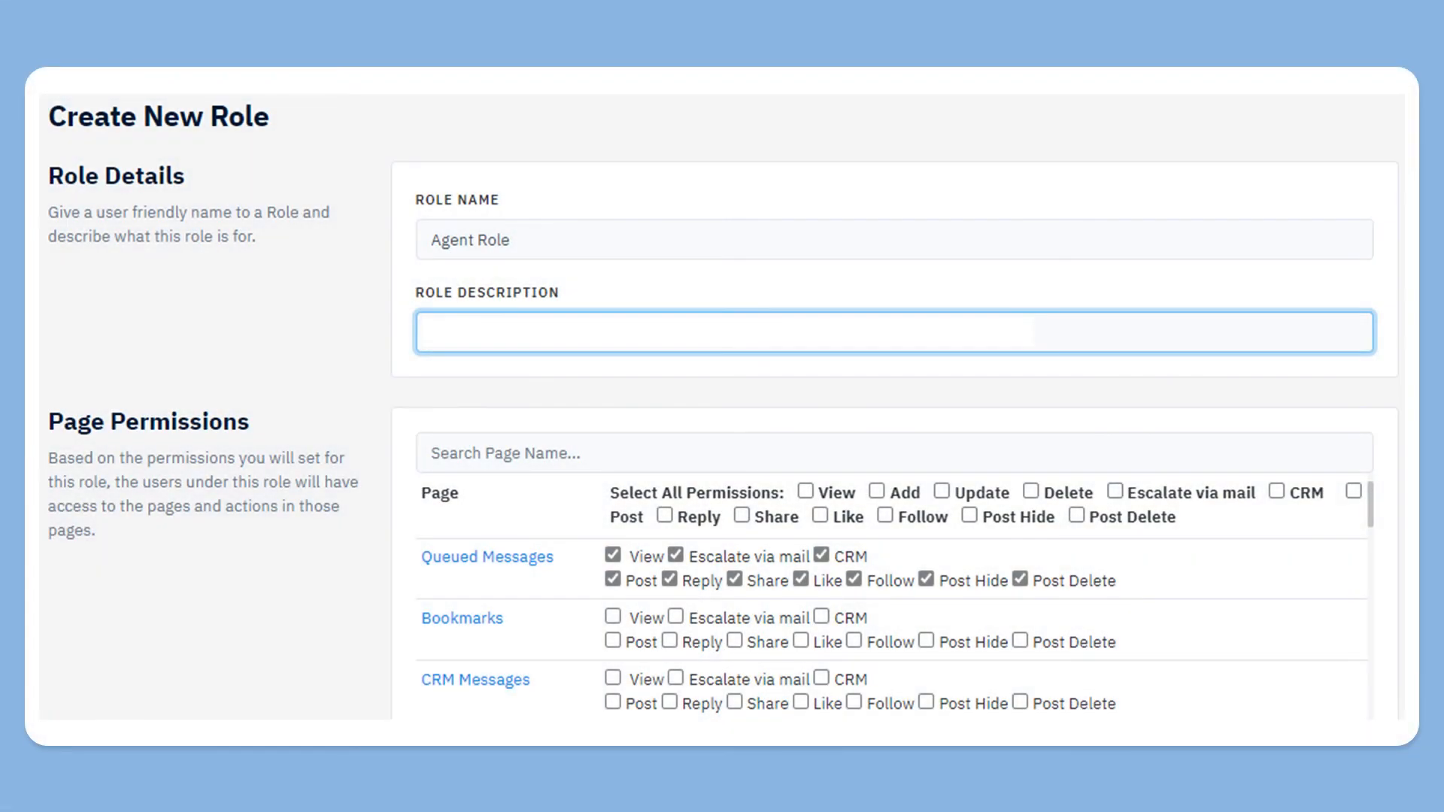
text(This user will only have access to the Queuing page to take actions on ticket)
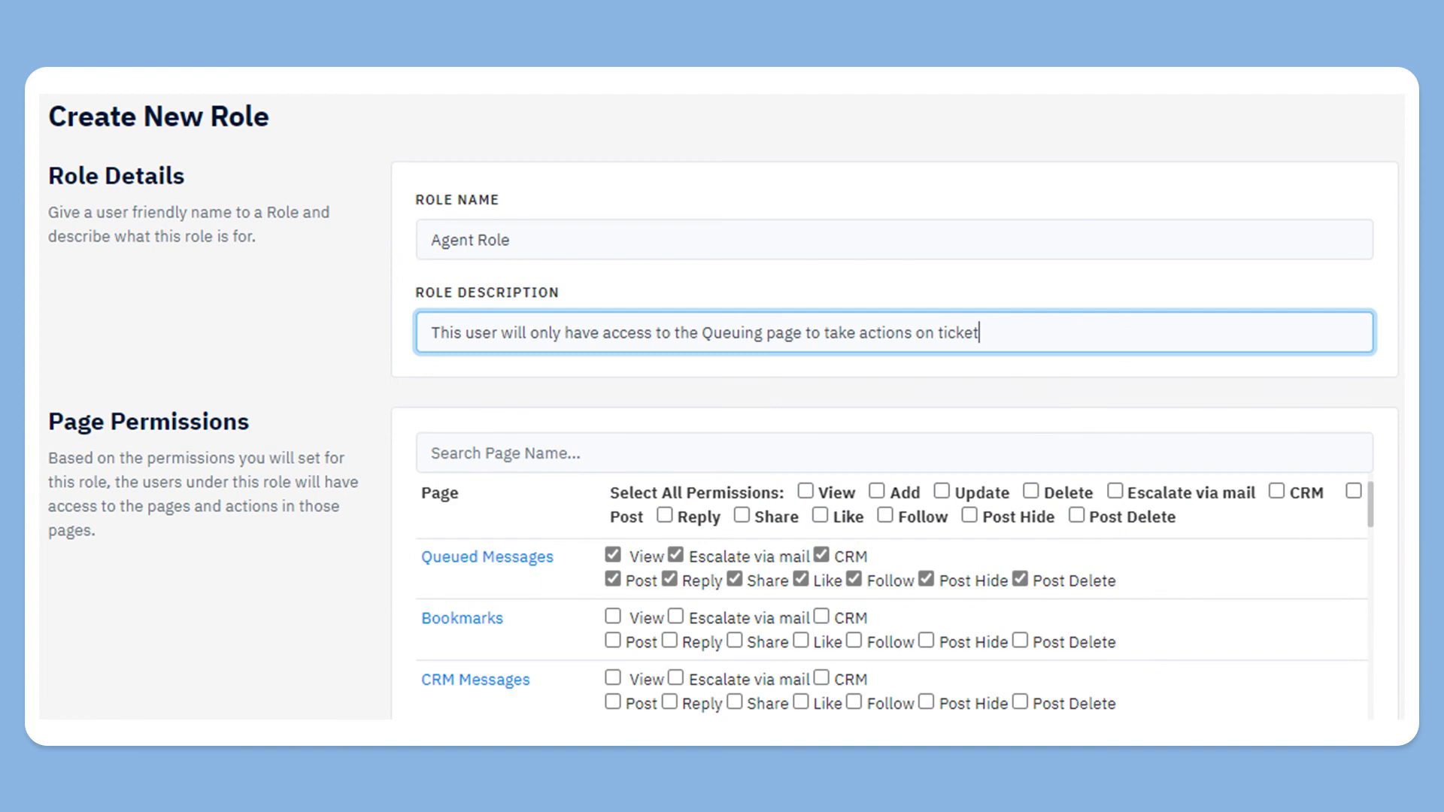